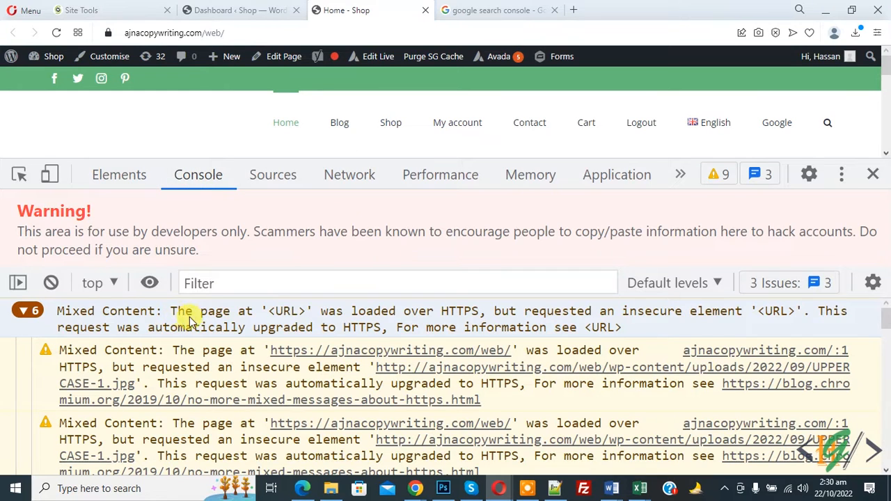
{"action": "mouse_move", "coordinate": [393, 318]}
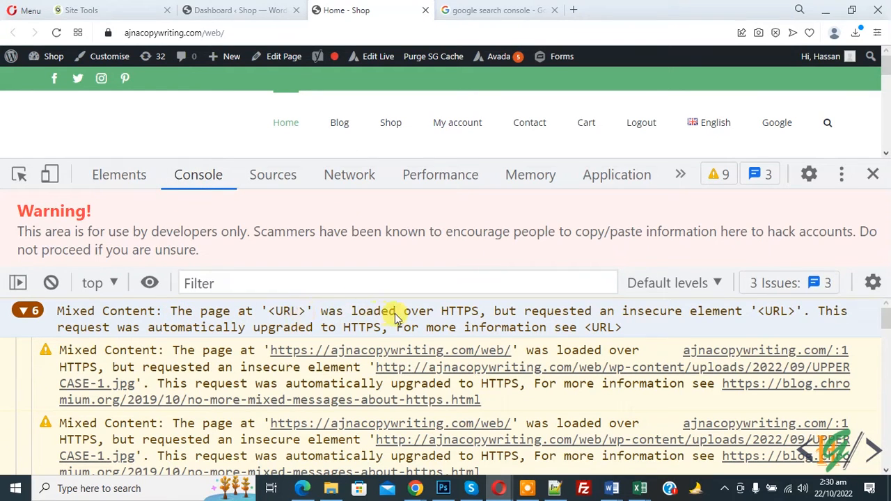
{"action": "mouse_move", "coordinate": [627, 318]}
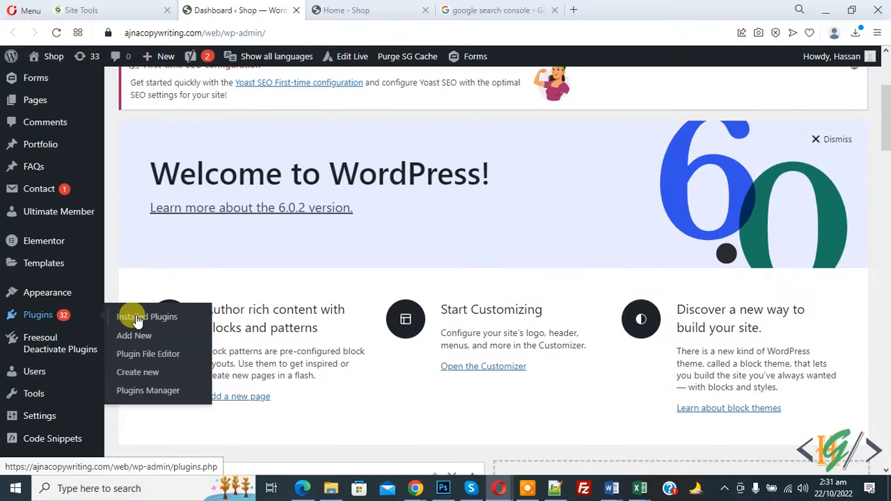
Search 'SSL Insecure Content' in Add New and install and activate SSL Insecure Content Fixer.
{"action": "left_click", "coordinate": [133, 335]}
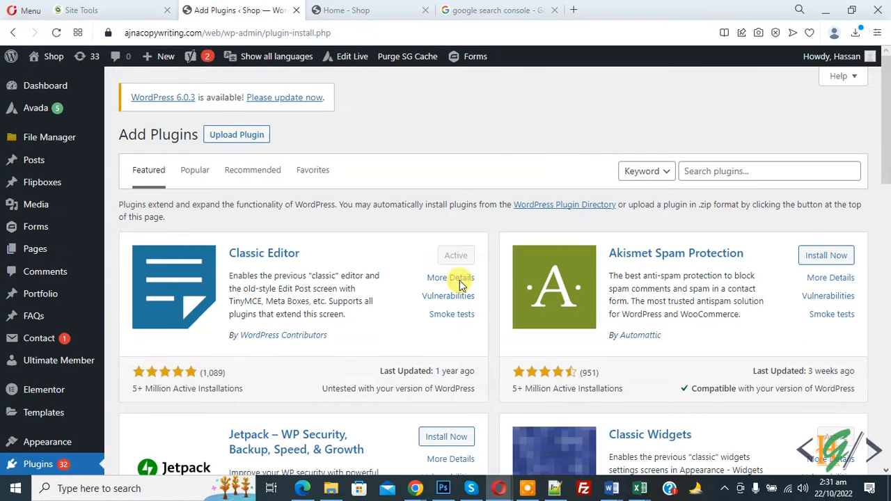
{"action": "type", "text": "SSL Insecure Content"}
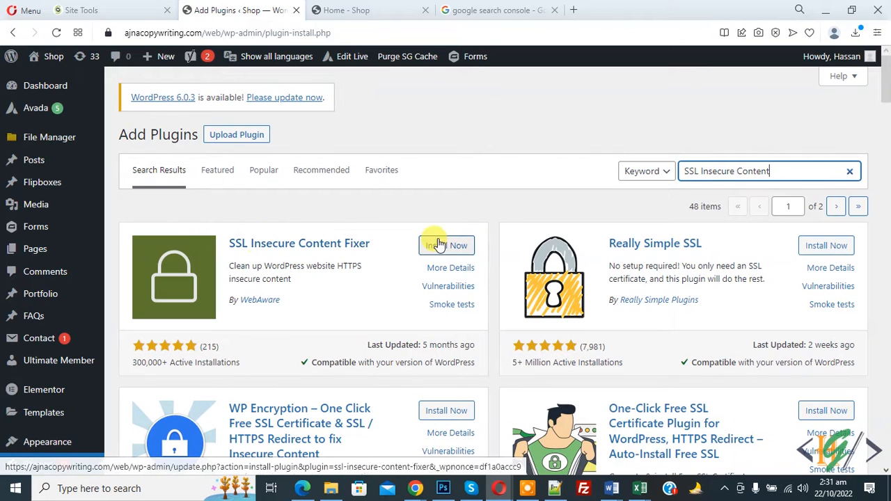
{"action": "left_click", "coordinate": [445, 245]}
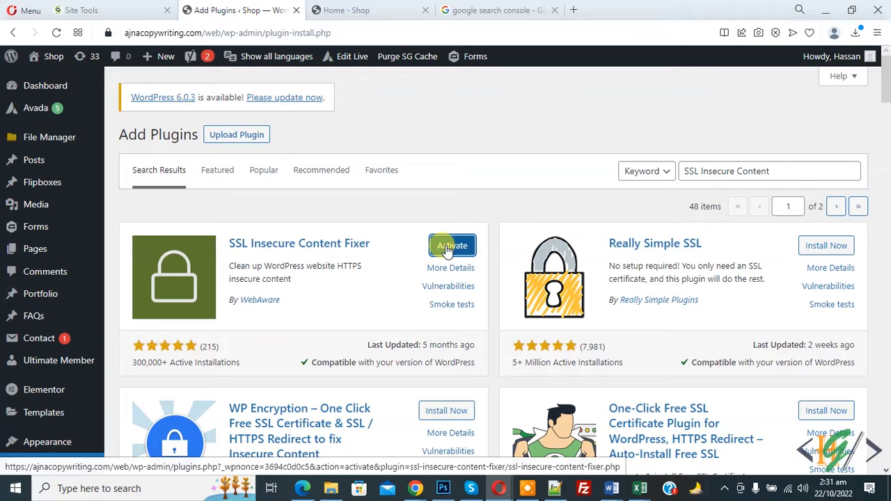
{"action": "left_click", "coordinate": [451, 245]}
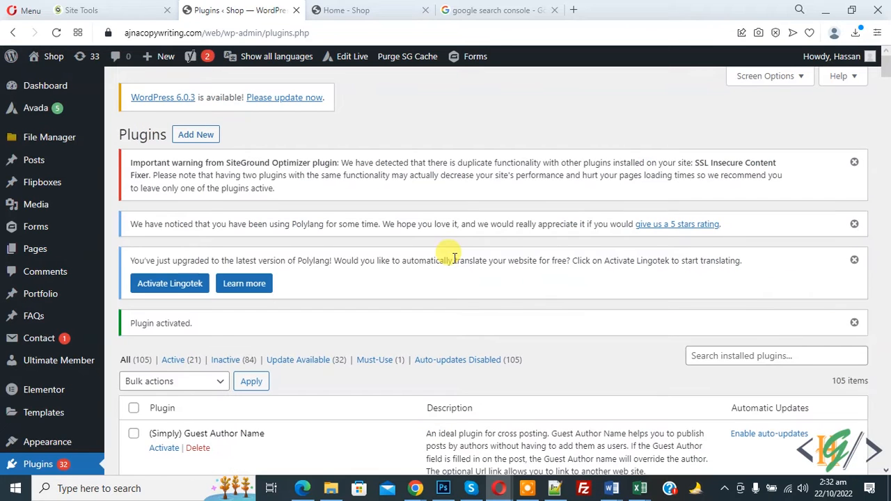
Review the fixer's fix levels and HTTPS detection options, then return to the shop home page.
{"action": "scroll", "scroll_direction": "down", "scroll_amount": 3}
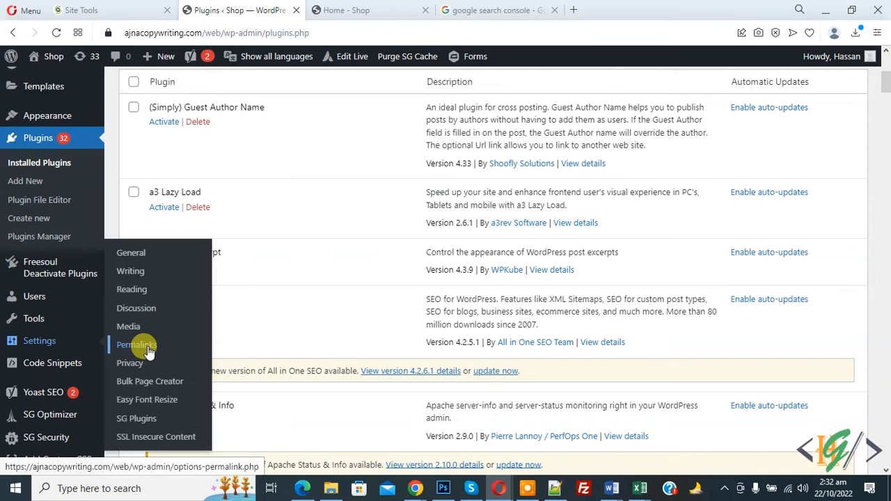
{"action": "mouse_move", "coordinate": [137, 438]}
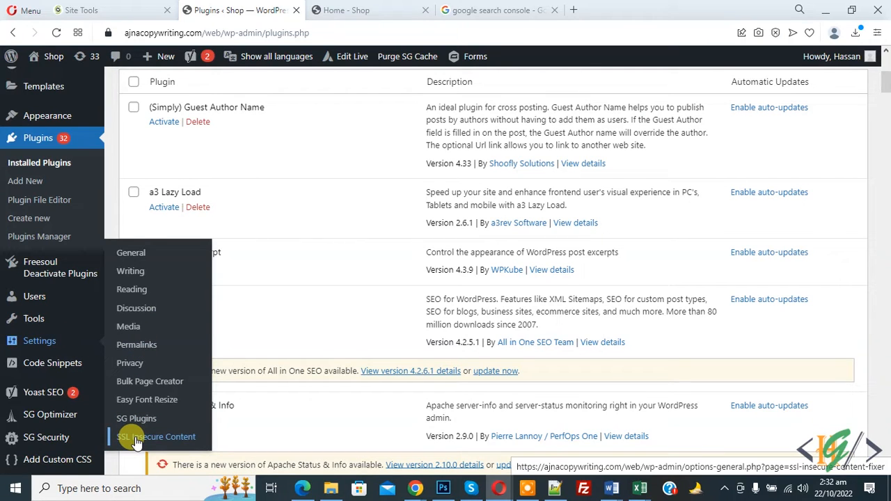
{"action": "left_click", "coordinate": [156, 437]}
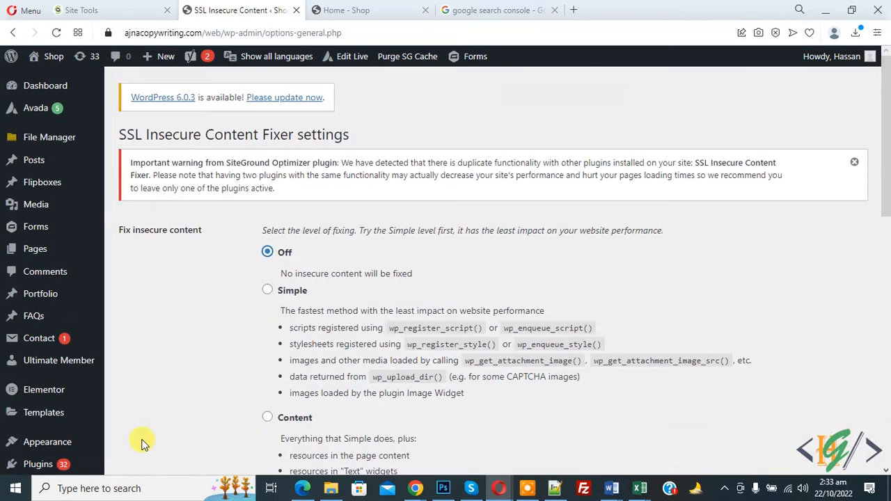
{"action": "mouse_move", "coordinate": [282, 245]}
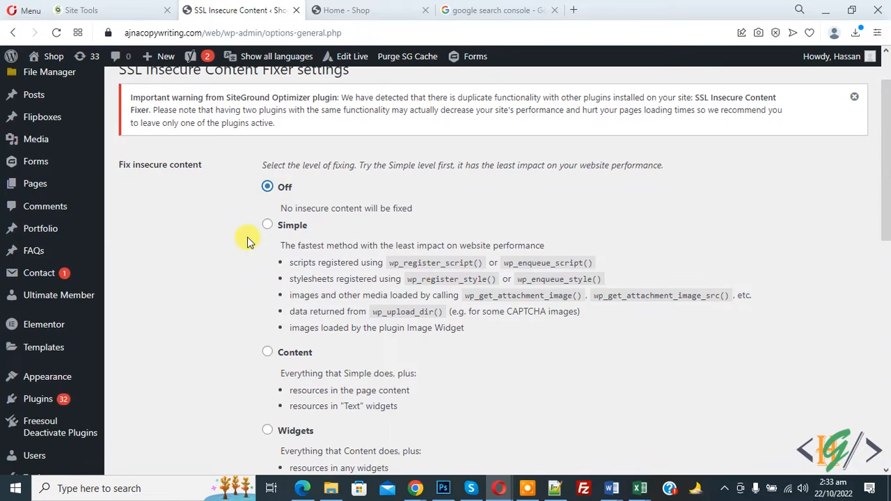
{"action": "scroll", "scroll_direction": "down", "scroll_amount": 3}
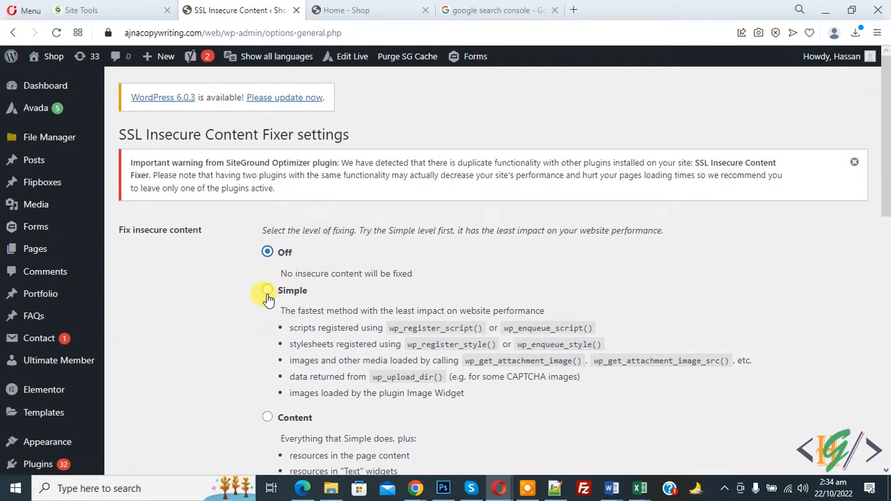
{"action": "left_click", "coordinate": [267, 291]}
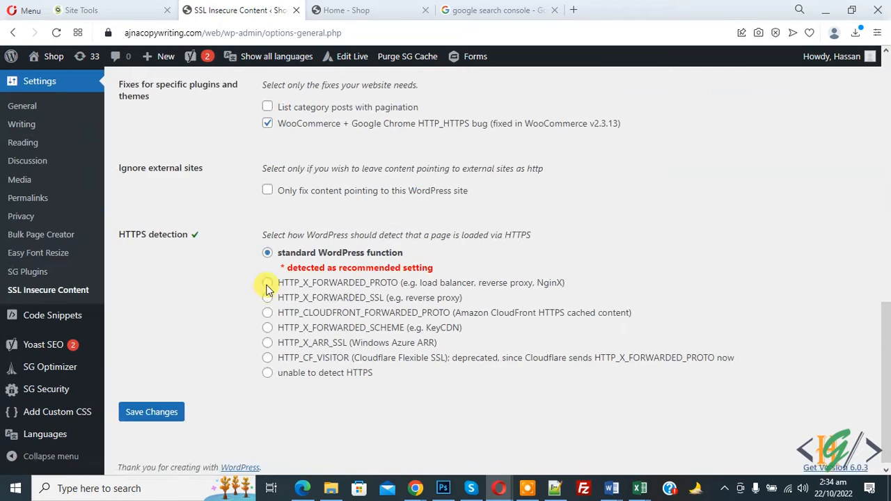
{"action": "left_click", "coordinate": [150, 412]}
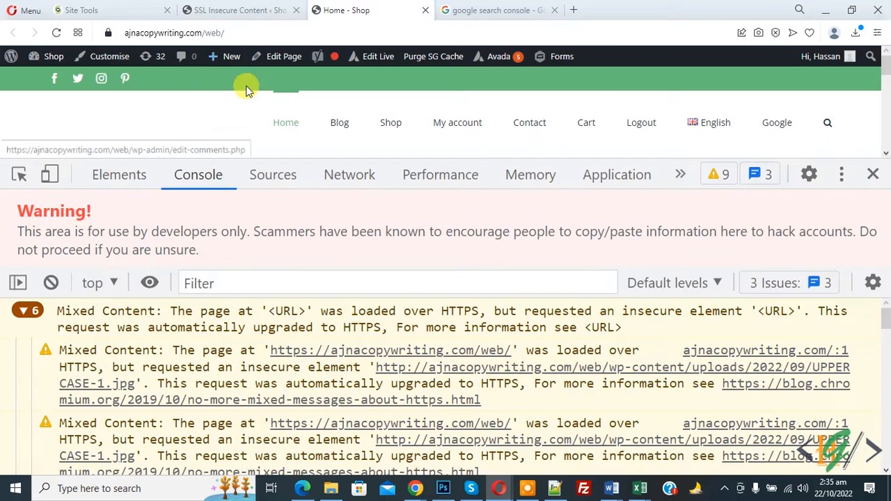
Reload the home page and check the DevTools console, which still lists six mixed-content warnings.
{"action": "left_click", "coordinate": [872, 174]}
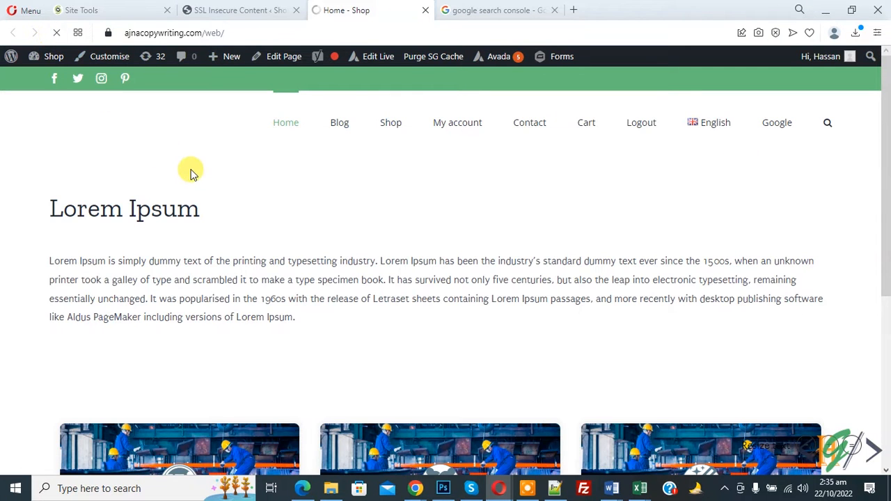
{"action": "right_click", "coordinate": [190, 169]}
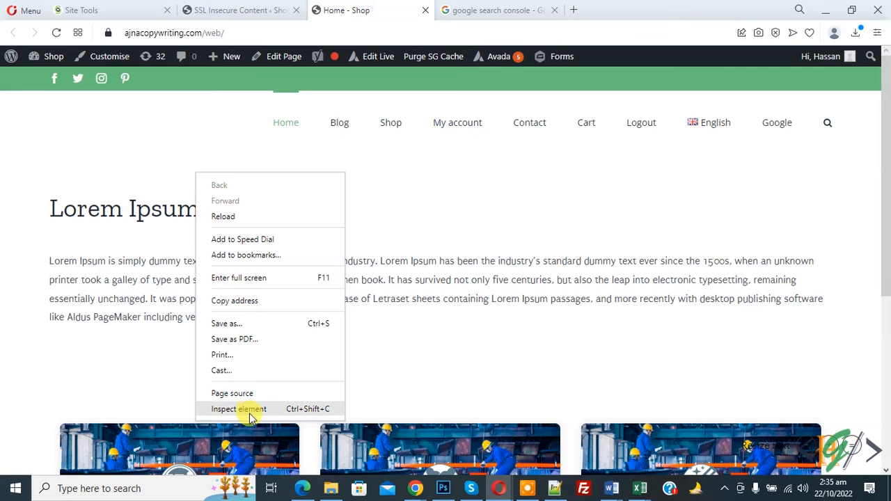
{"action": "left_click", "coordinate": [239, 410]}
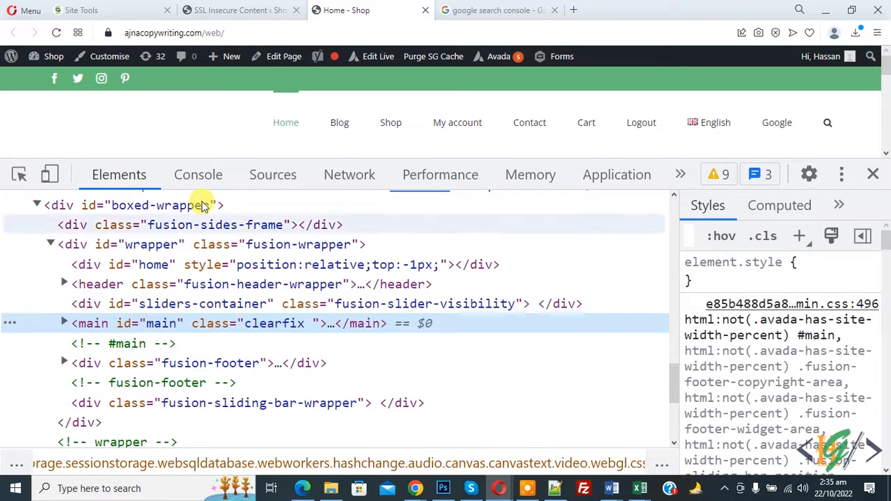
{"action": "left_click", "coordinate": [198, 175]}
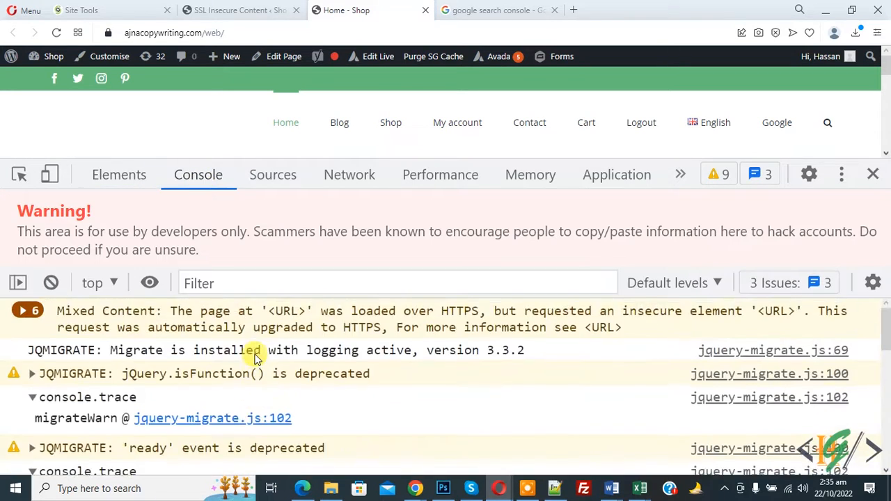
{"action": "left_click", "coordinate": [23, 311]}
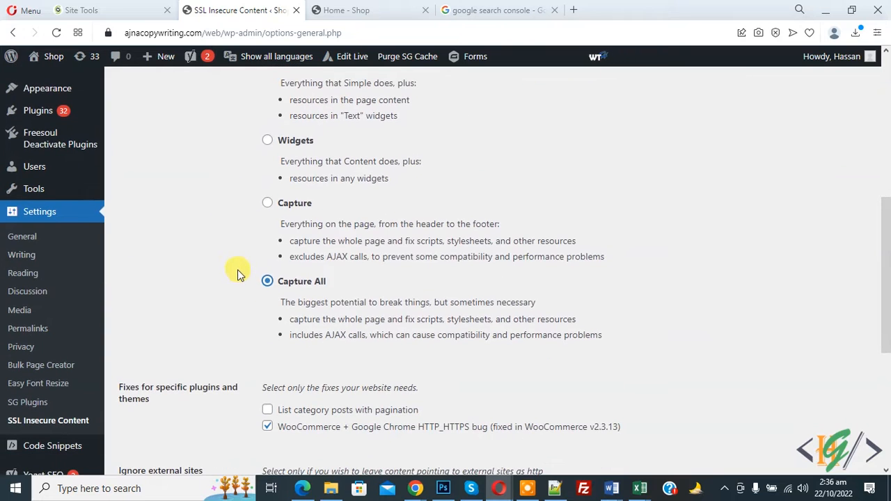
{"action": "mouse_move", "coordinate": [239, 251]}
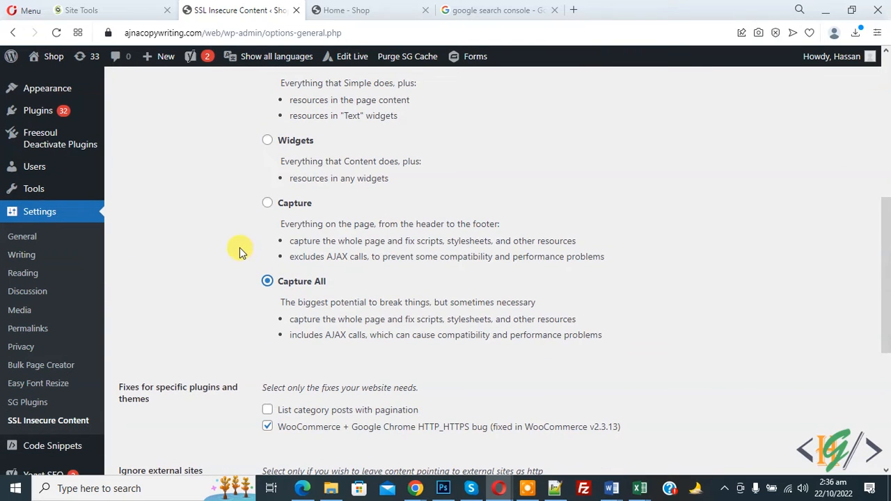
Save the fixer settings with the Capture All fix level selected.
{"action": "scroll", "scroll_direction": "down", "scroll_amount": 3}
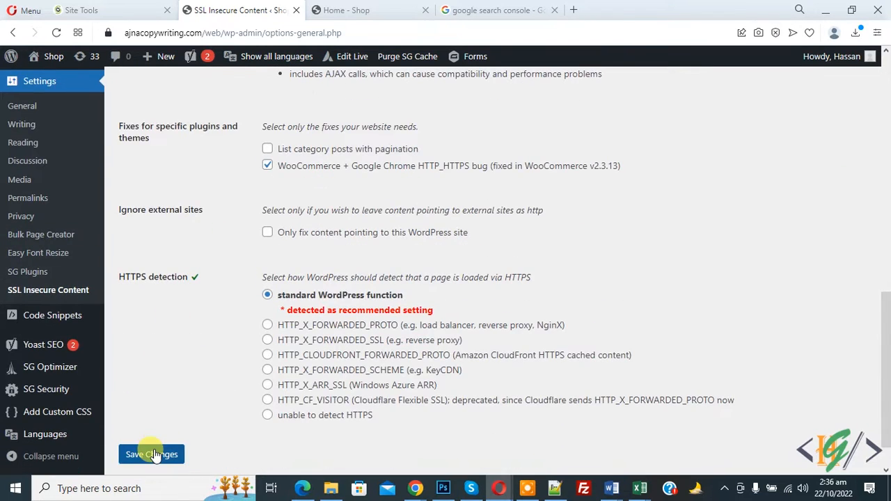
{"action": "left_click", "coordinate": [151, 454]}
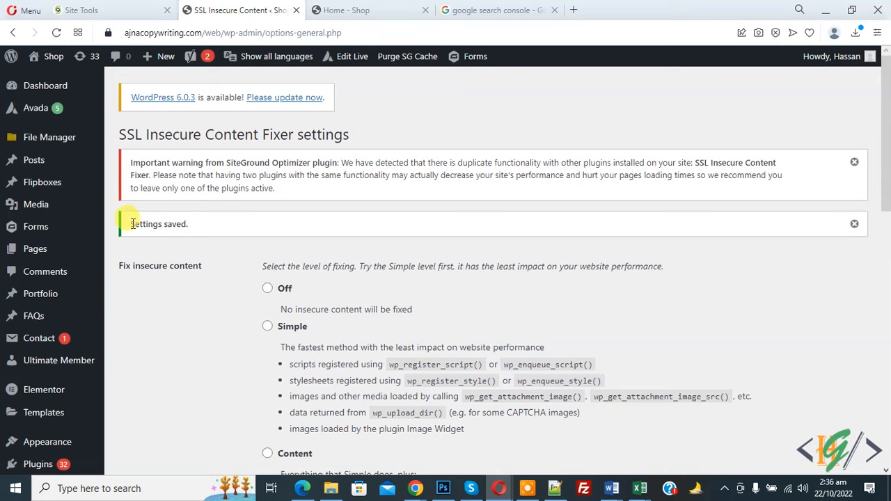
Reload the shop home page and confirm the console shows only jQuery Migrate messages, no mixed content.
{"action": "left_click", "coordinate": [345, 10]}
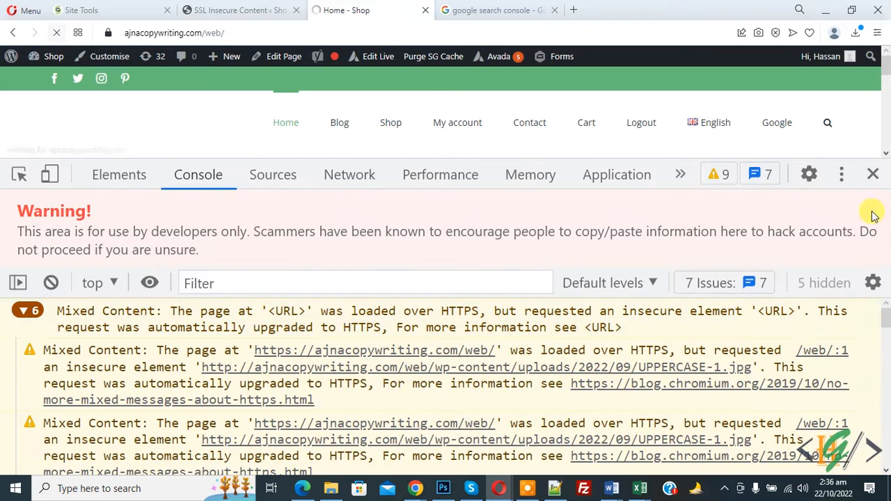
{"action": "left_click", "coordinate": [872, 174]}
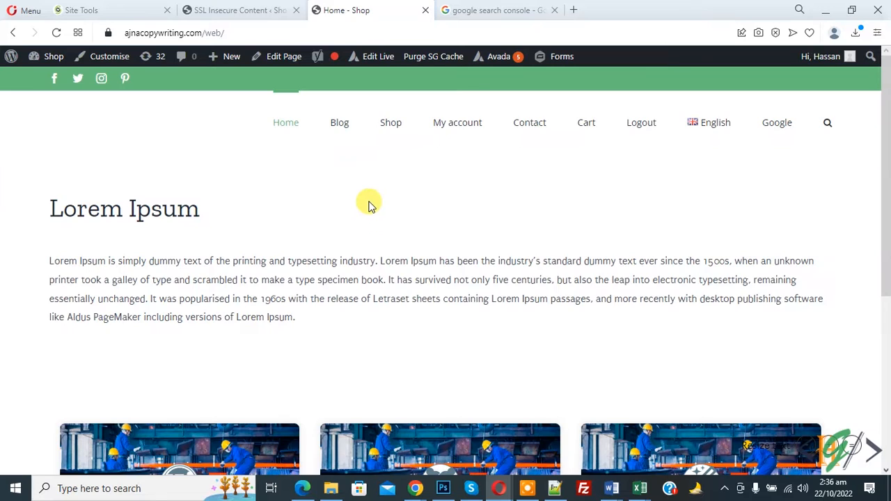
{"action": "right_click", "coordinate": [369, 202]}
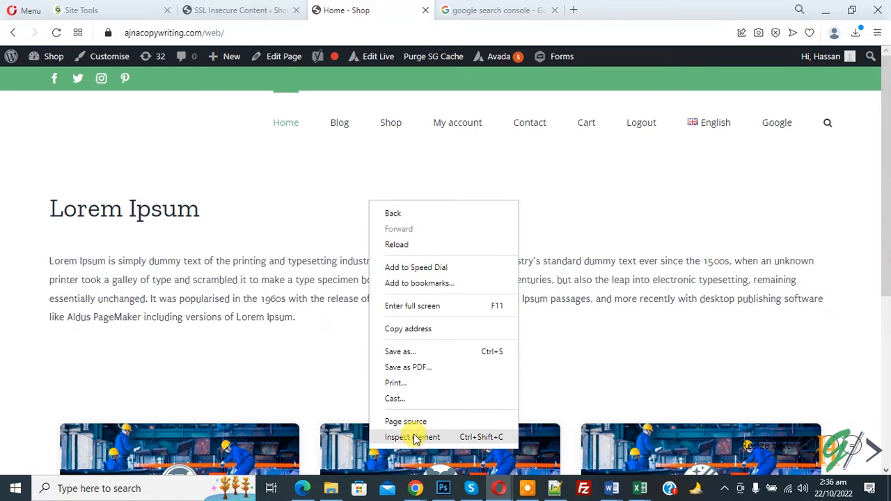
{"action": "left_click", "coordinate": [412, 437]}
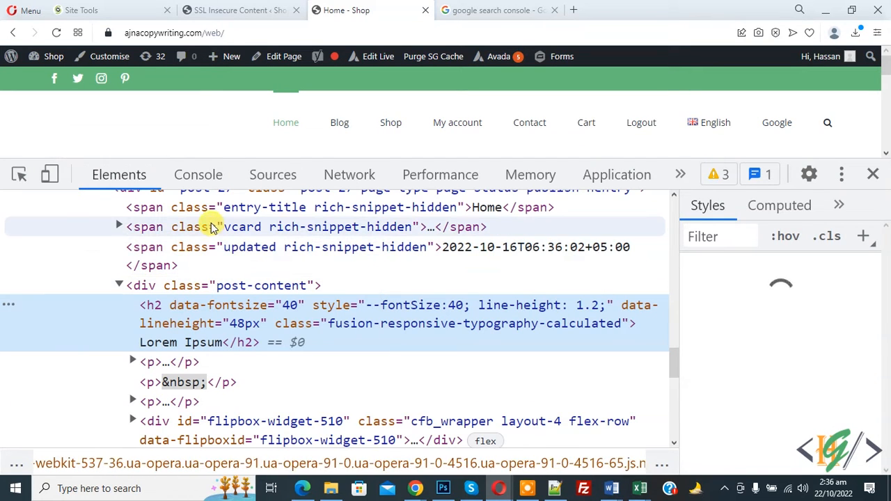
{"action": "left_click", "coordinate": [198, 174]}
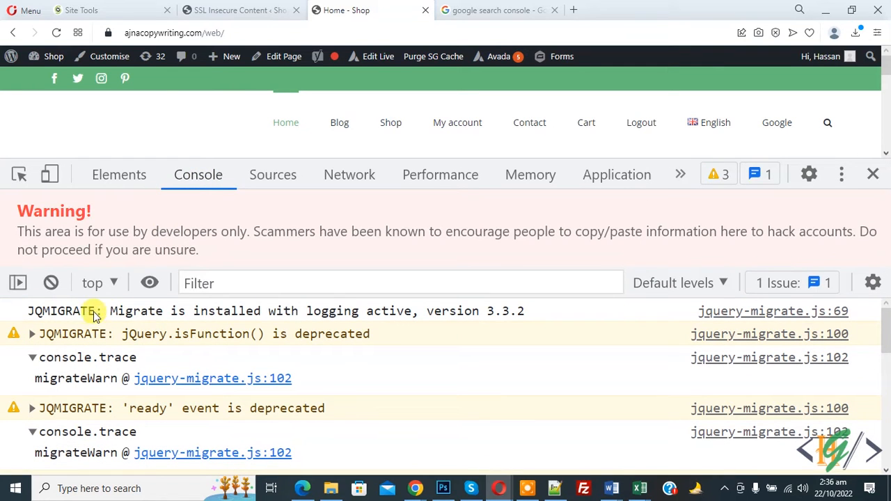
{"action": "mouse_move", "coordinate": [63, 323]}
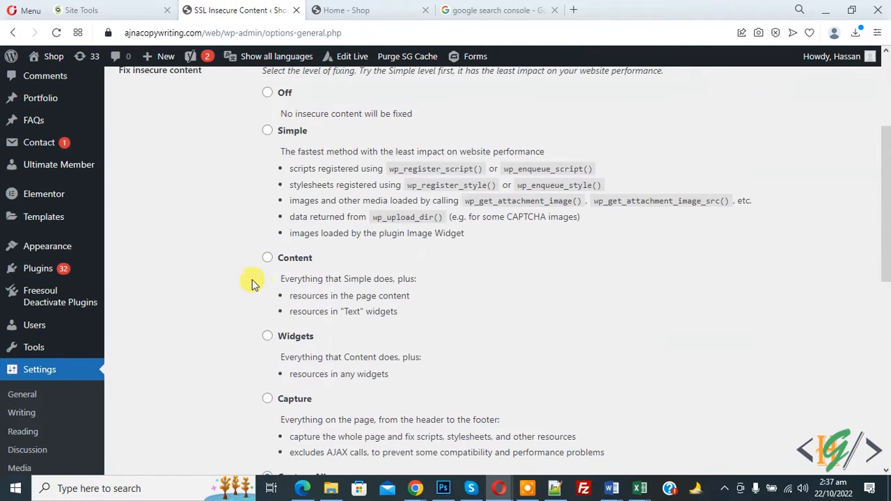
{"action": "mouse_move", "coordinate": [259, 234]}
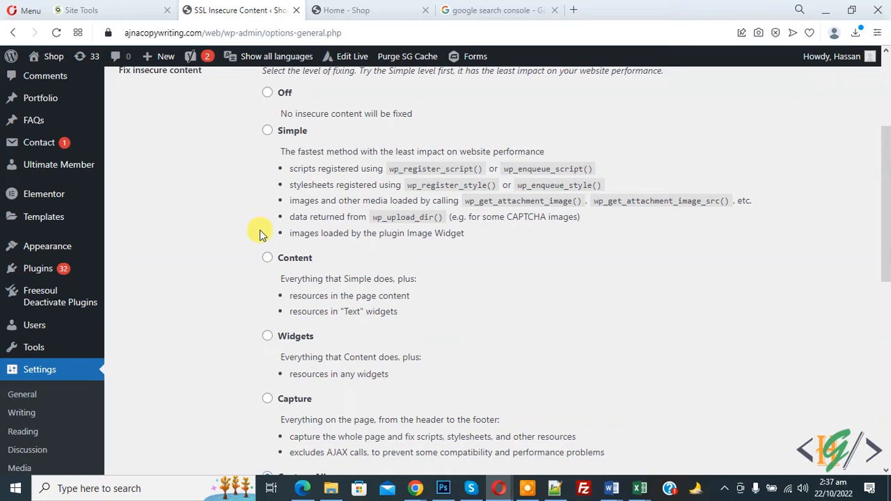
Scroll through the fixer settings showing Capture All still selected.
{"action": "scroll", "scroll_direction": "down", "scroll_amount": 3}
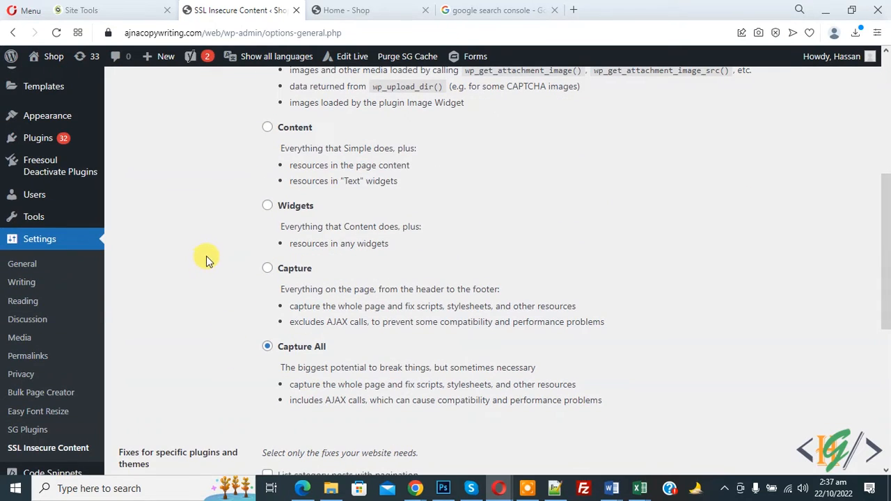
{"action": "mouse_move", "coordinate": [285, 321]}
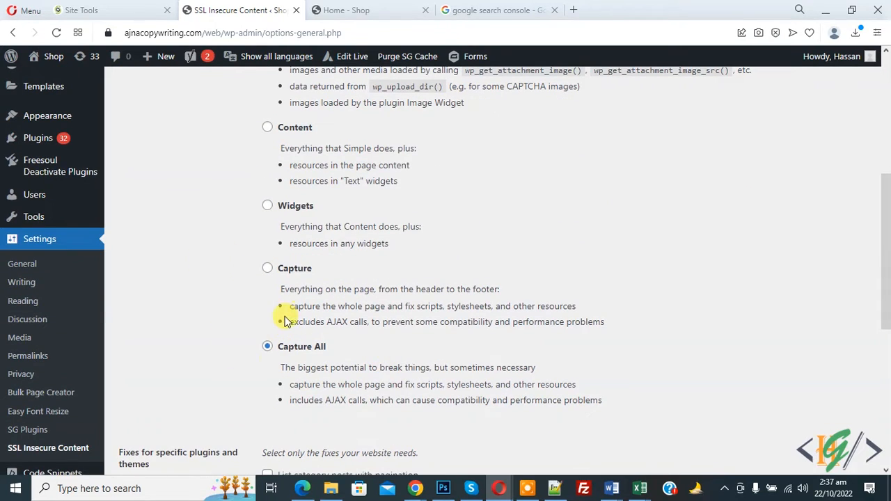
{"action": "mouse_move", "coordinate": [244, 293]}
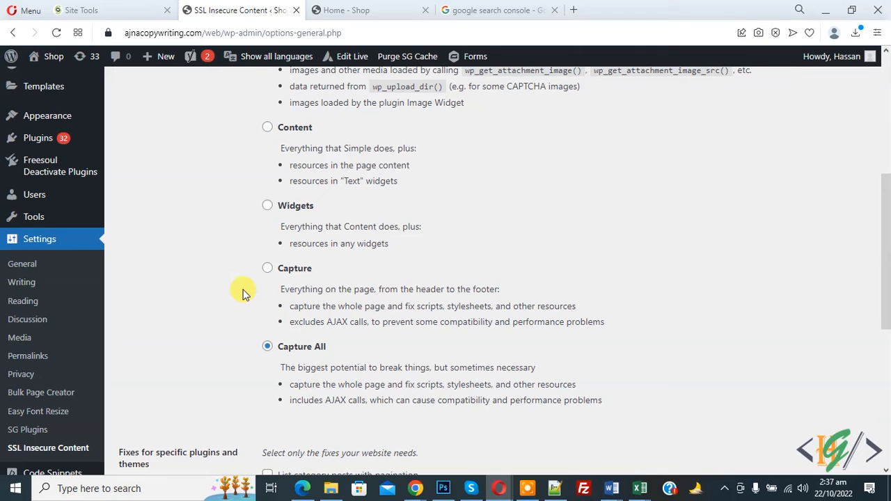